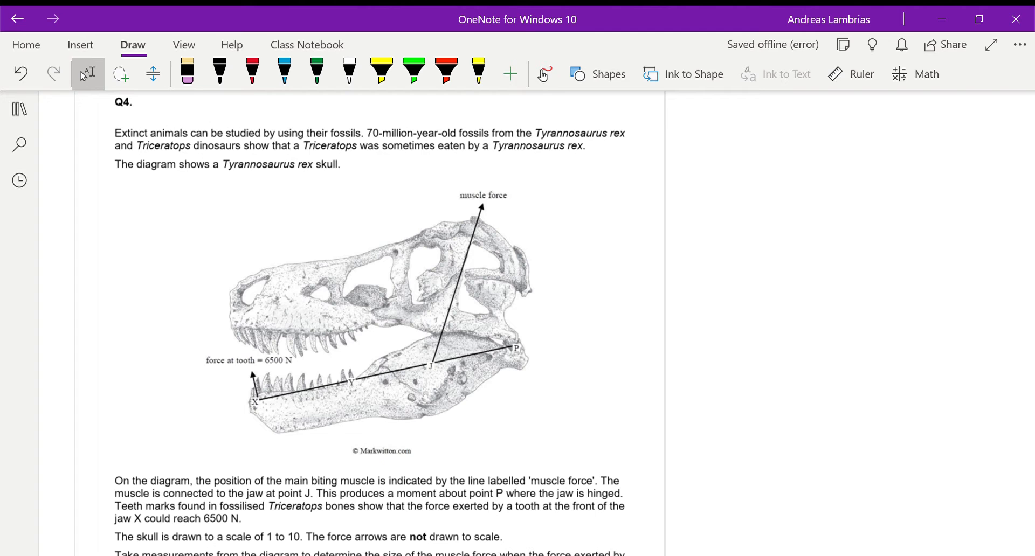
Step: Draw a red vertical force line up from J and label it Fy, with the muscle force F
scroll(down, 3)
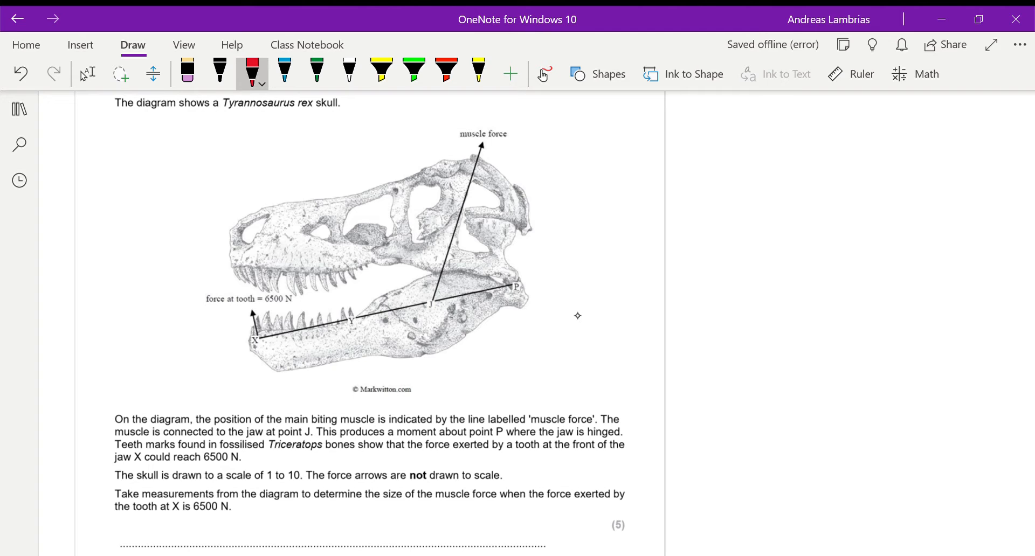
drag(404, 159, 436, 304)
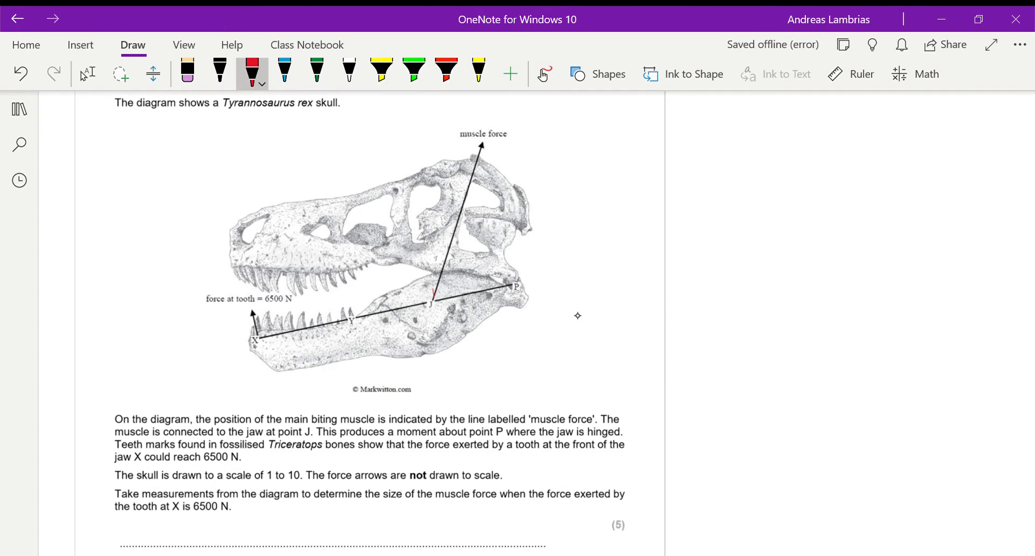
drag(432, 301, 408, 165)
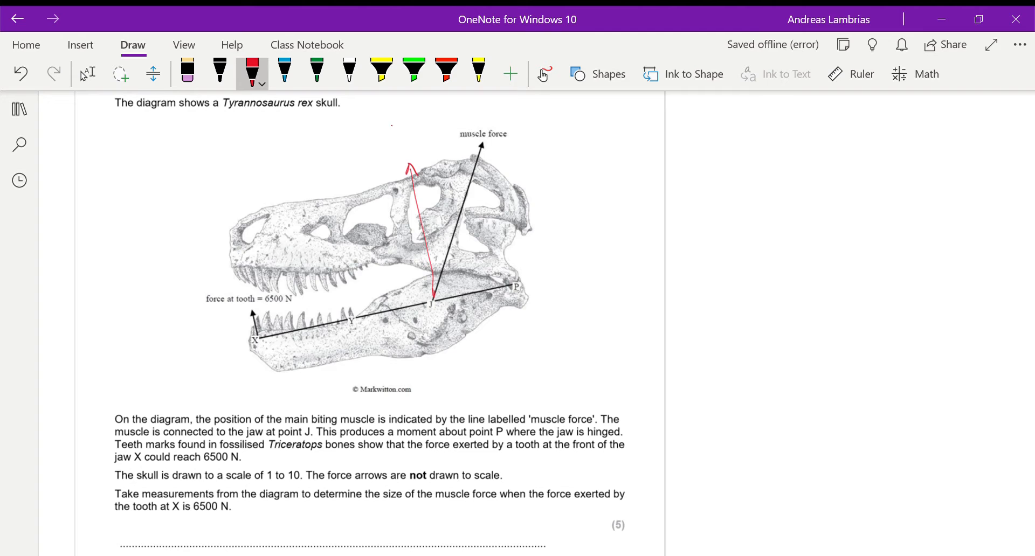
drag(386, 139, 407, 142)
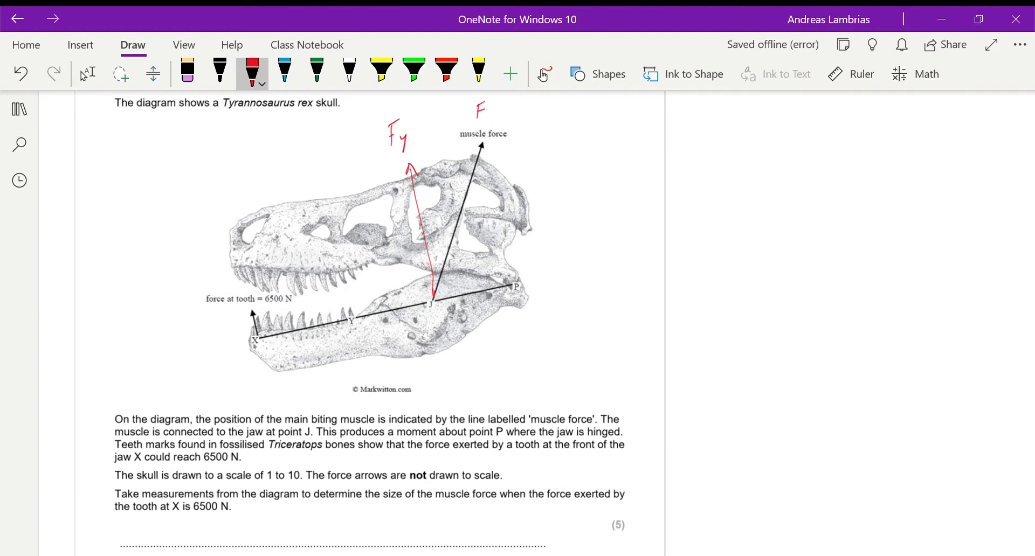
Step: Mark the angle arc at J between Fy and F and label it θ
drag(455, 271, 449, 296)
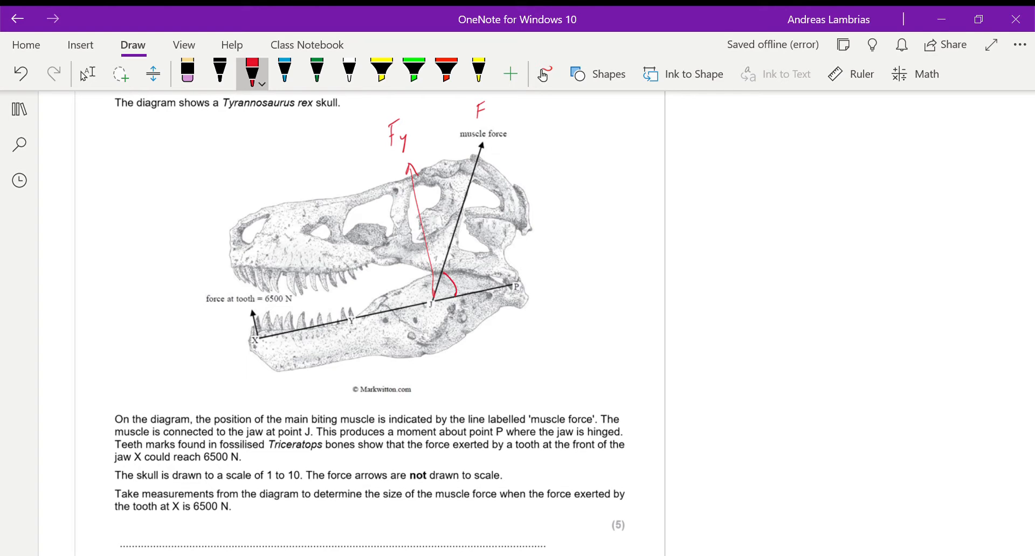
drag(465, 257, 476, 274)
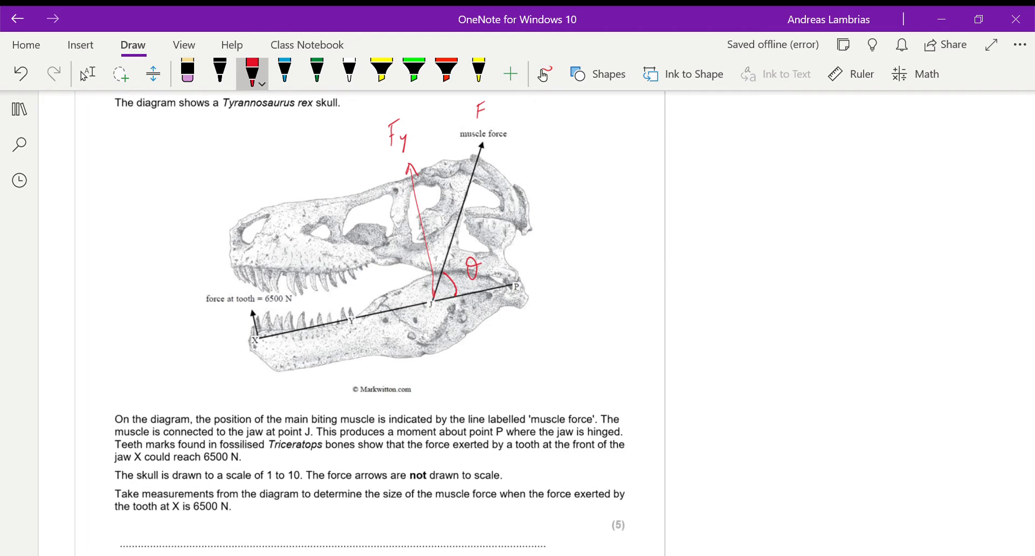
Step: Highlight the jaw line from X to P in yellow and mark a blue pivot triangle at P
click(380, 69)
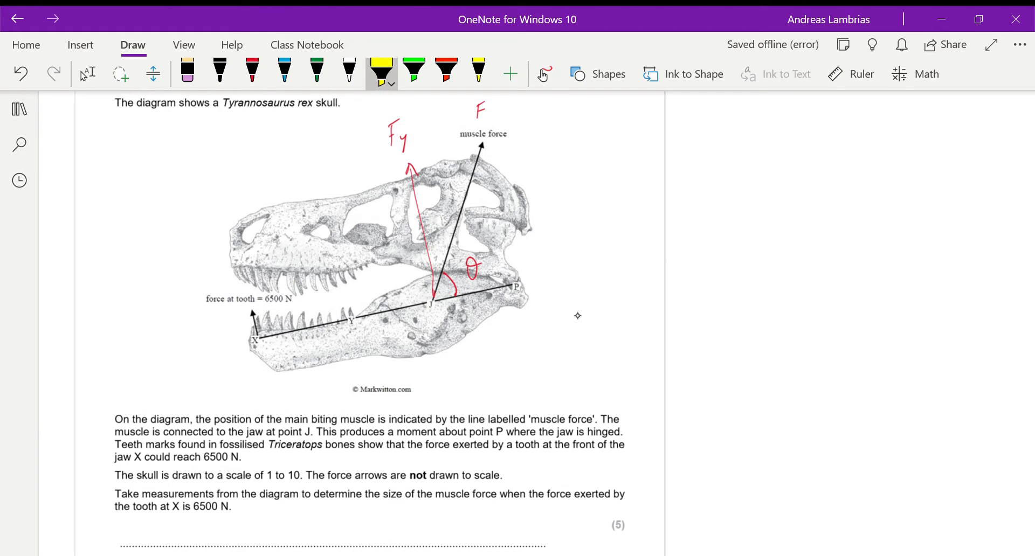
drag(257, 337, 508, 283)
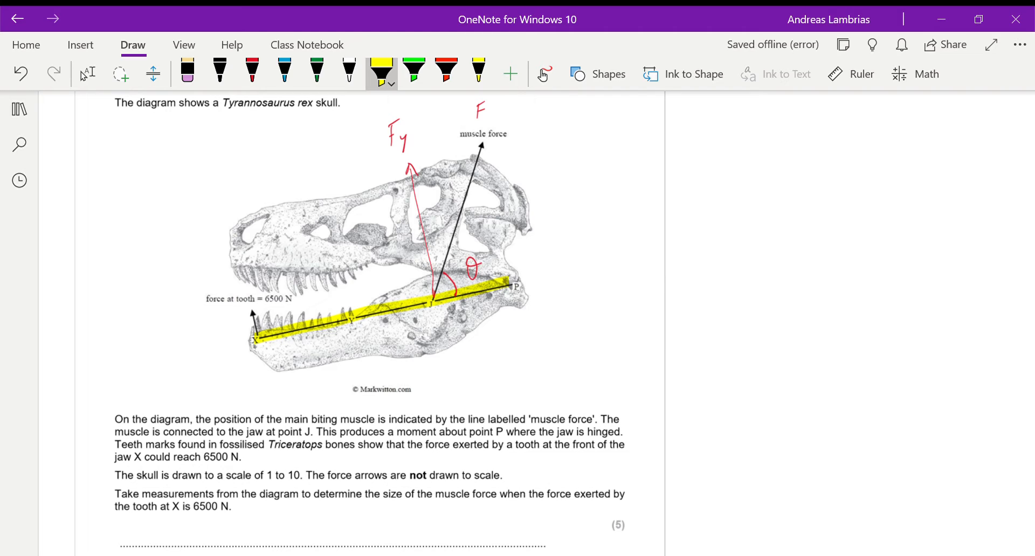
click(284, 72)
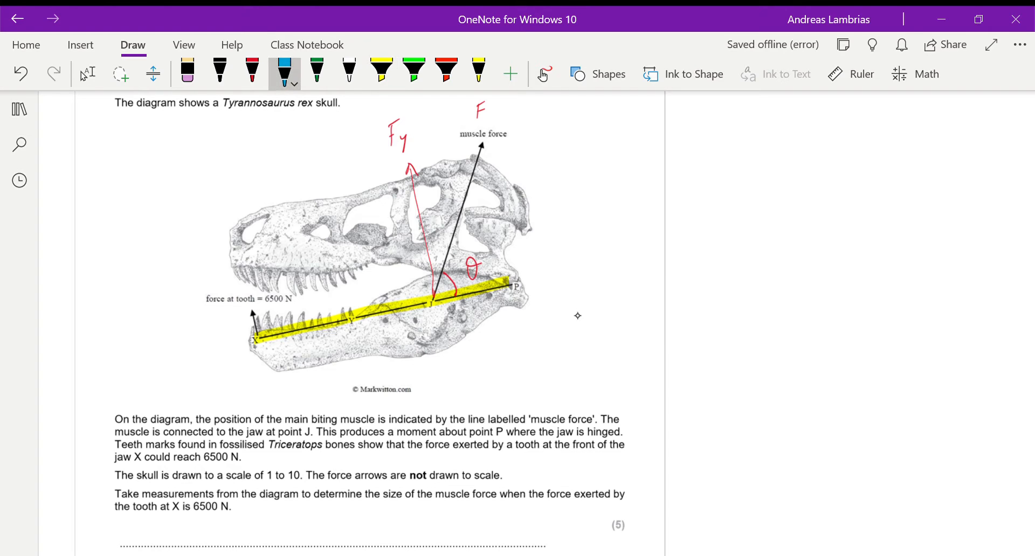
drag(501, 311, 518, 290)
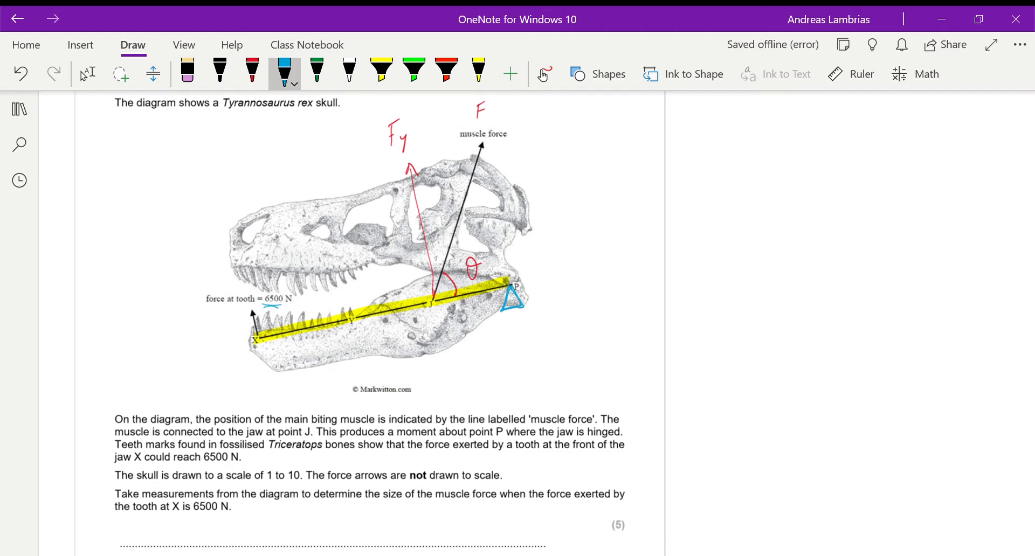
Step: Clean up stray marks near the snout, then draw and label the downward 6500 N force at X
drag(230, 261, 244, 271)
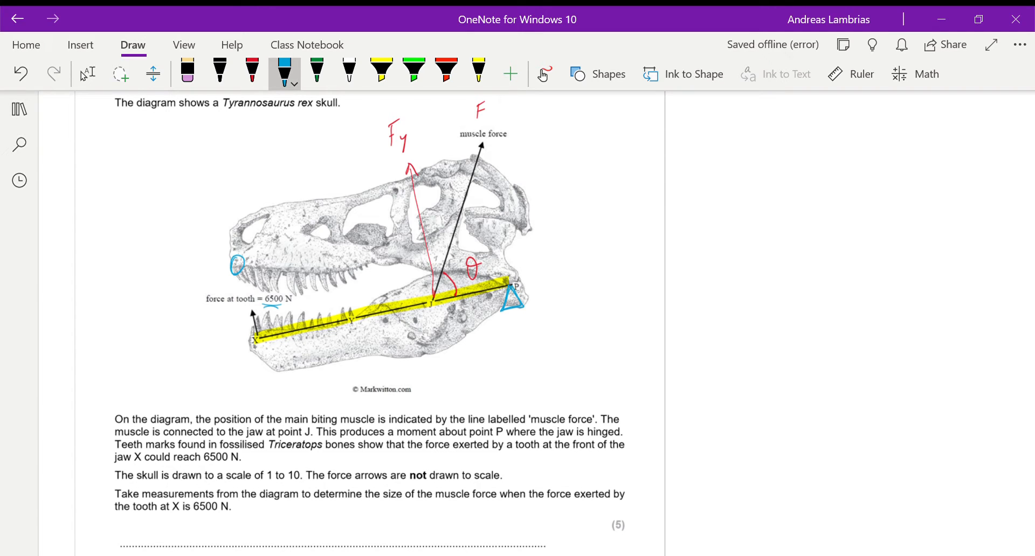
drag(218, 270, 228, 254)
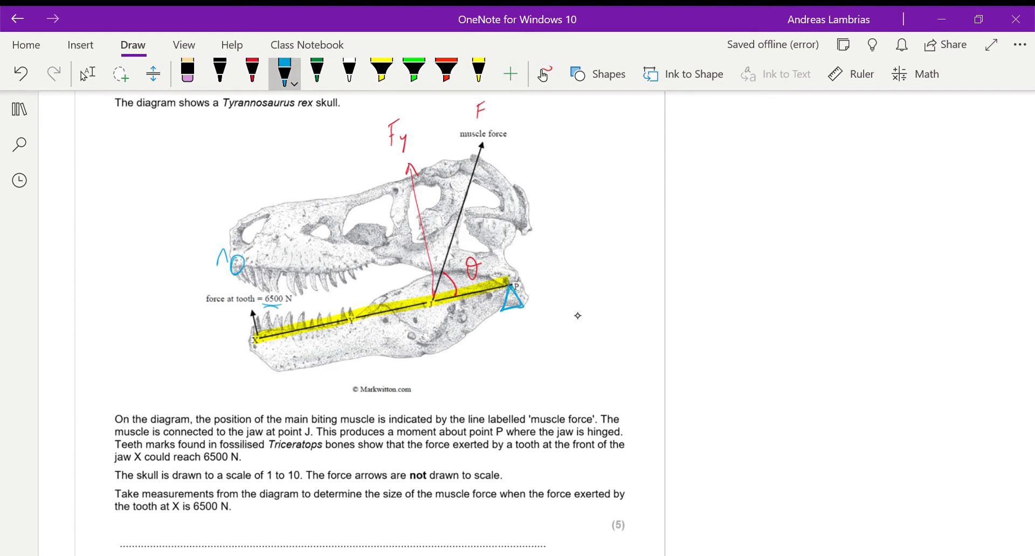
drag(246, 350, 246, 379)
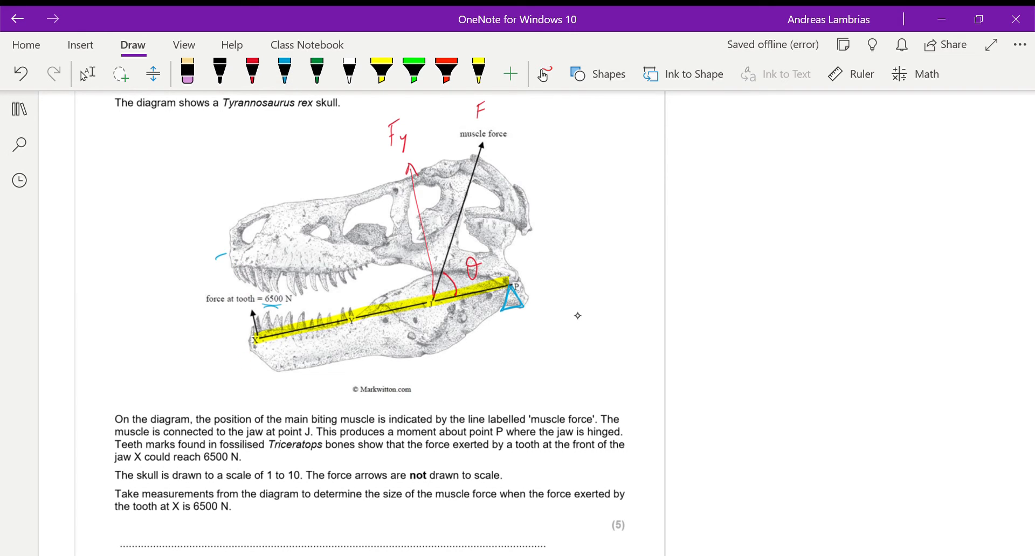
click(285, 72)
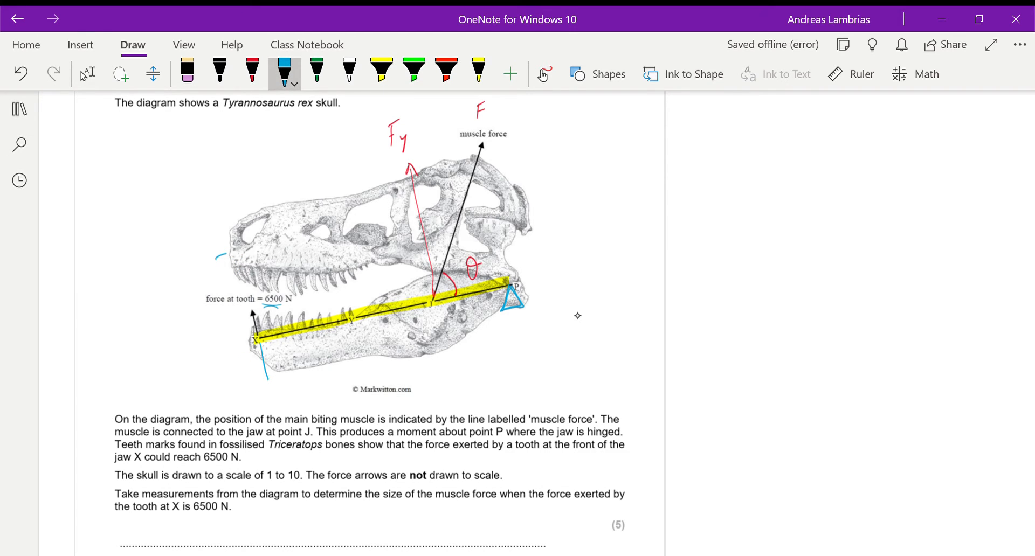
drag(271, 350, 264, 395)
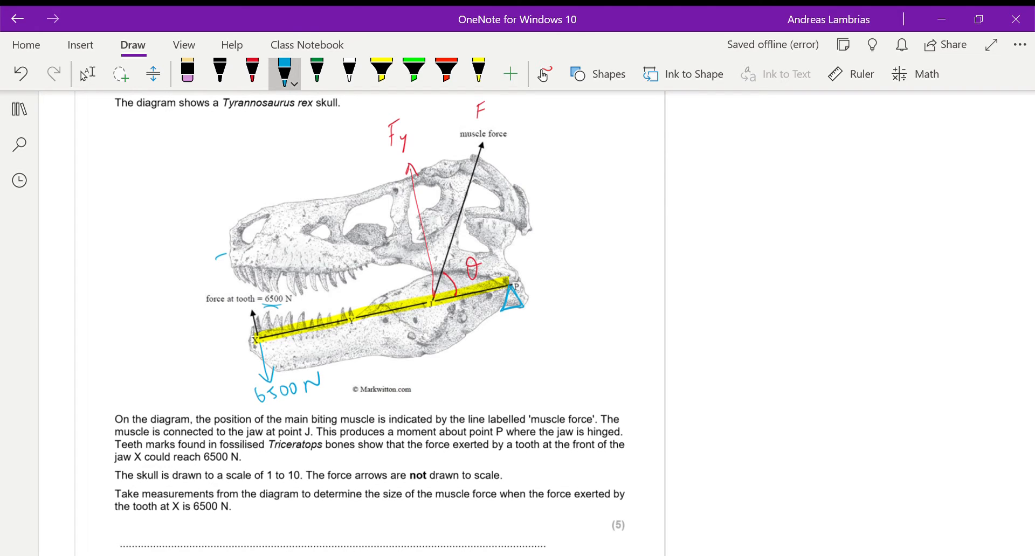
drag(234, 323, 280, 304)
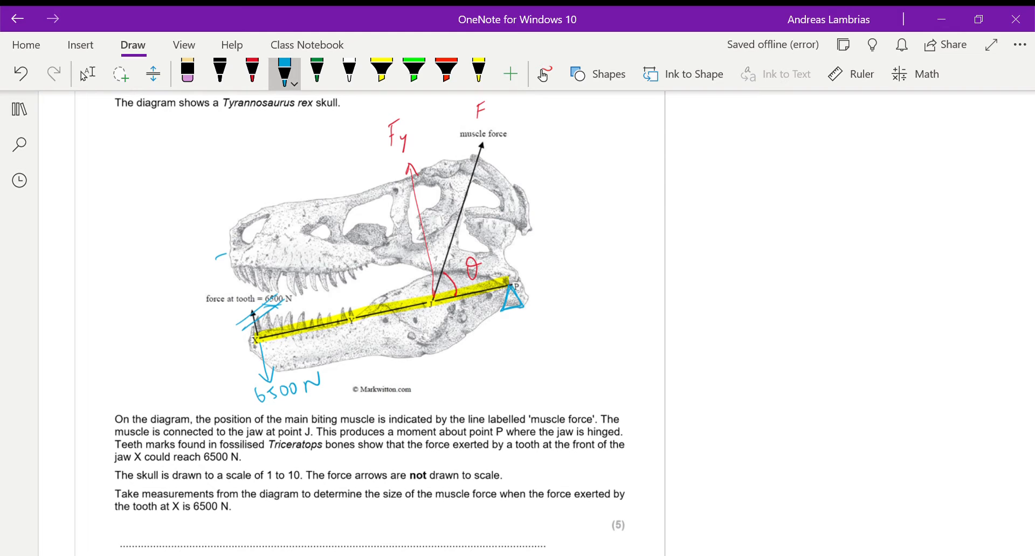
Step: Trace yellow highlighter over the Fy line down to J and the 6500 N arrow at X
click(381, 71)
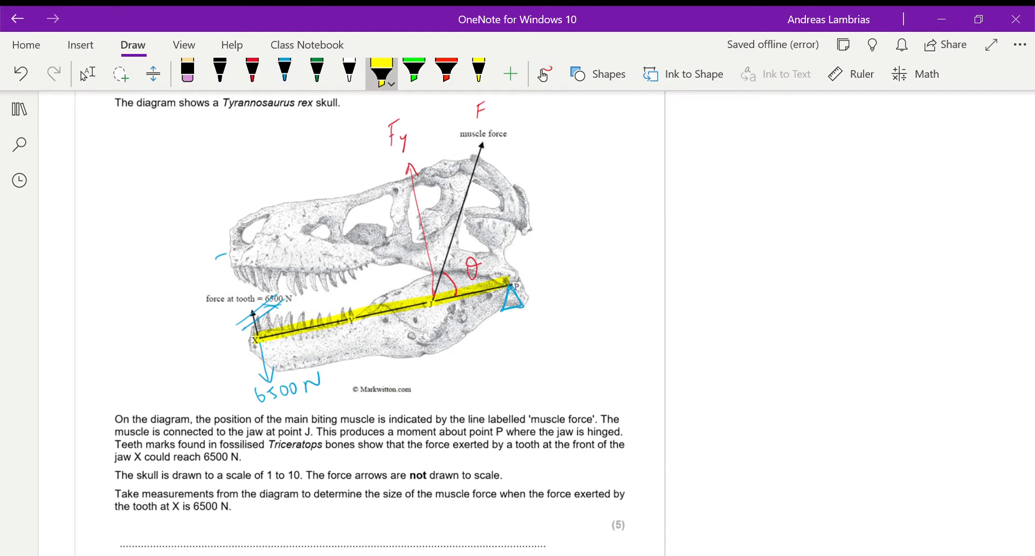
drag(395, 118, 402, 218)
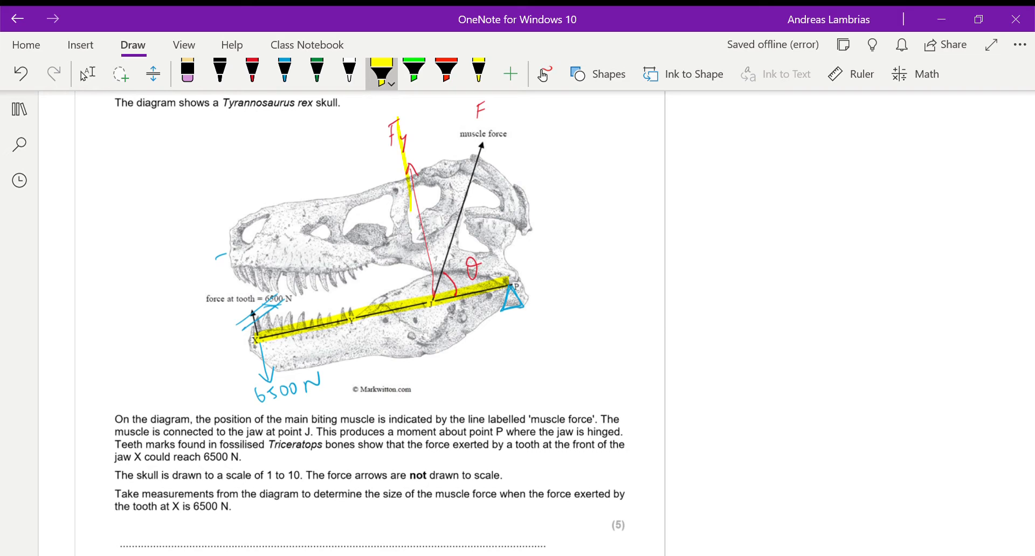
drag(395, 122, 433, 301)
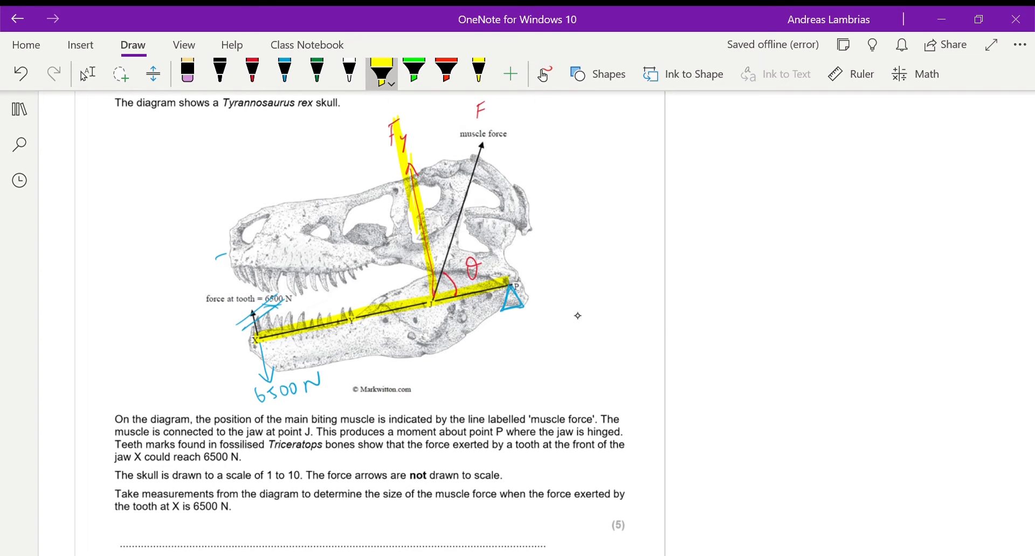
drag(268, 337, 248, 389)
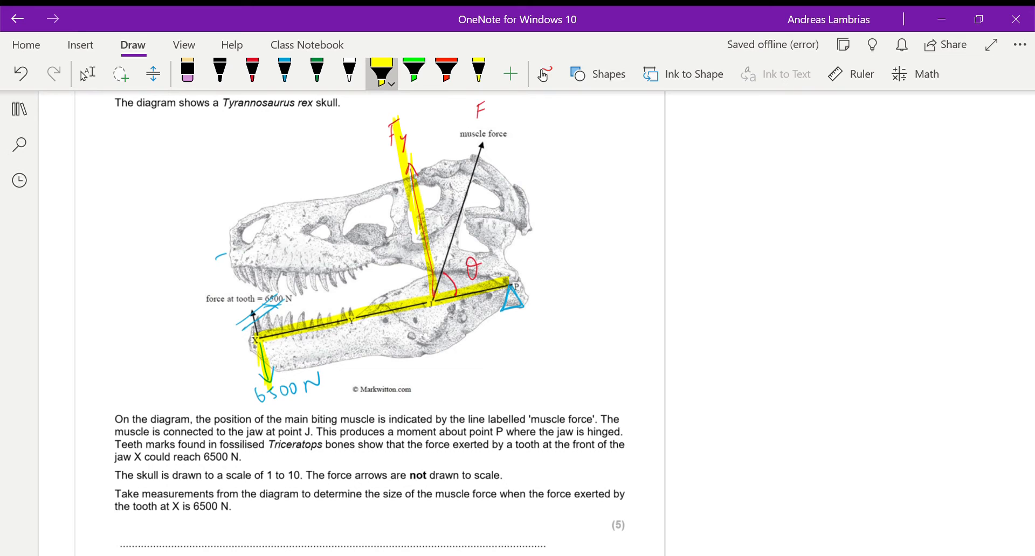
Step: Write a red 'Tooth' heading with M_T = F_T × d in the margin and lay the ruler along the jaw
click(251, 69)
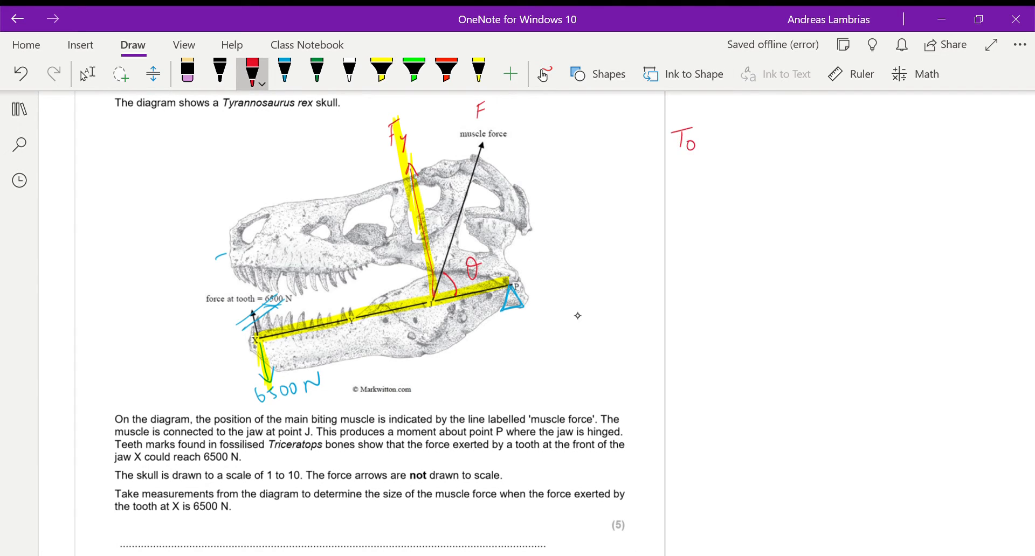
drag(672, 139, 749, 152)
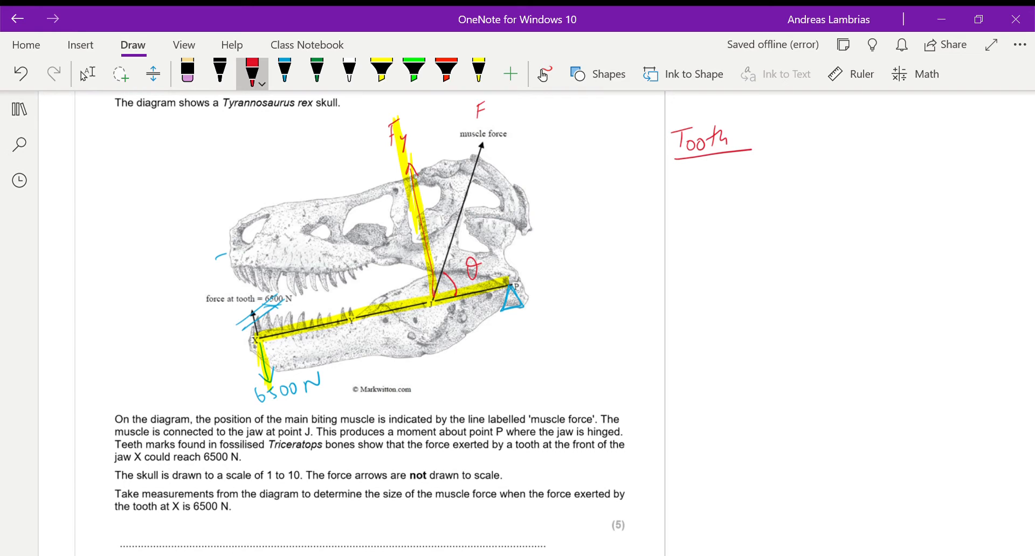
mouse_move(578, 316)
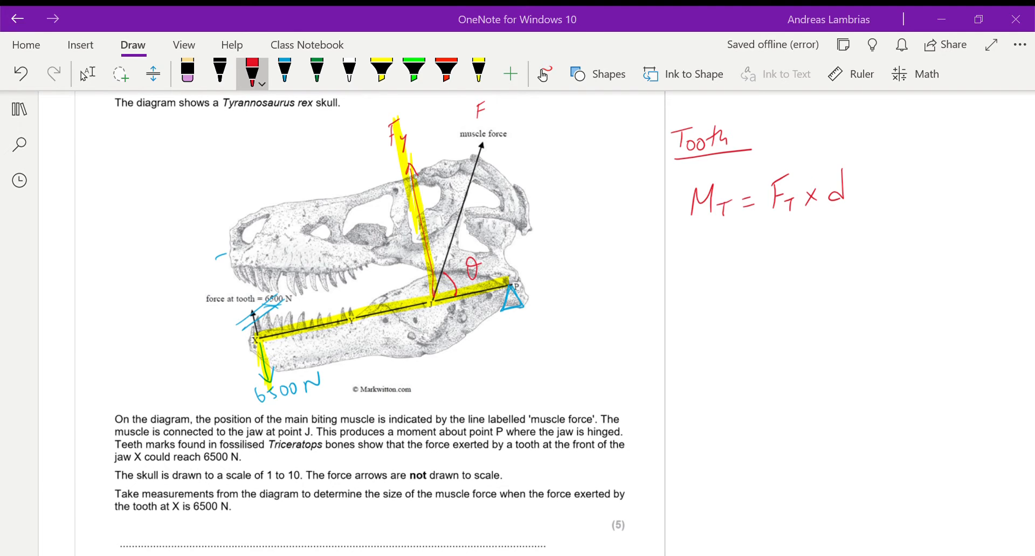
click(860, 74)
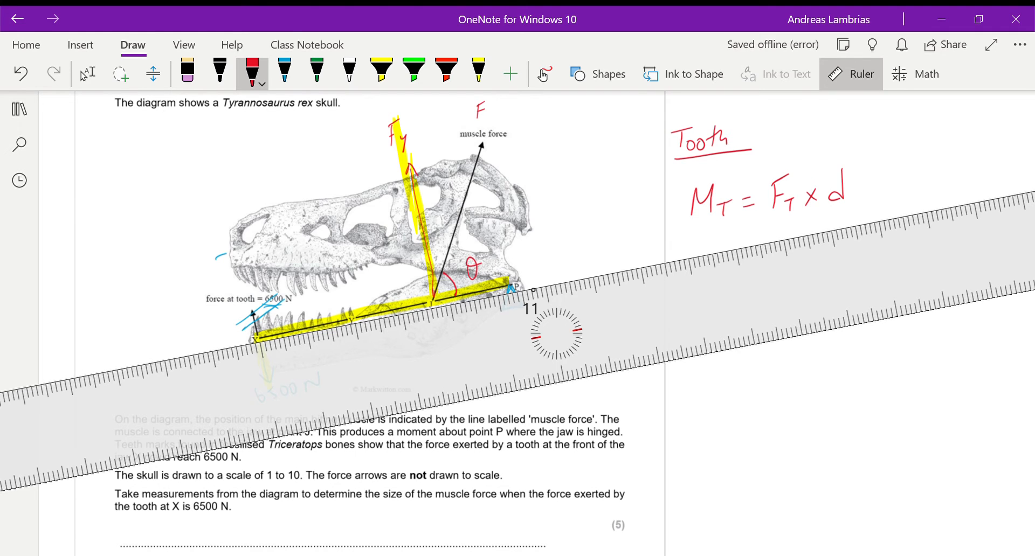
click(850, 74)
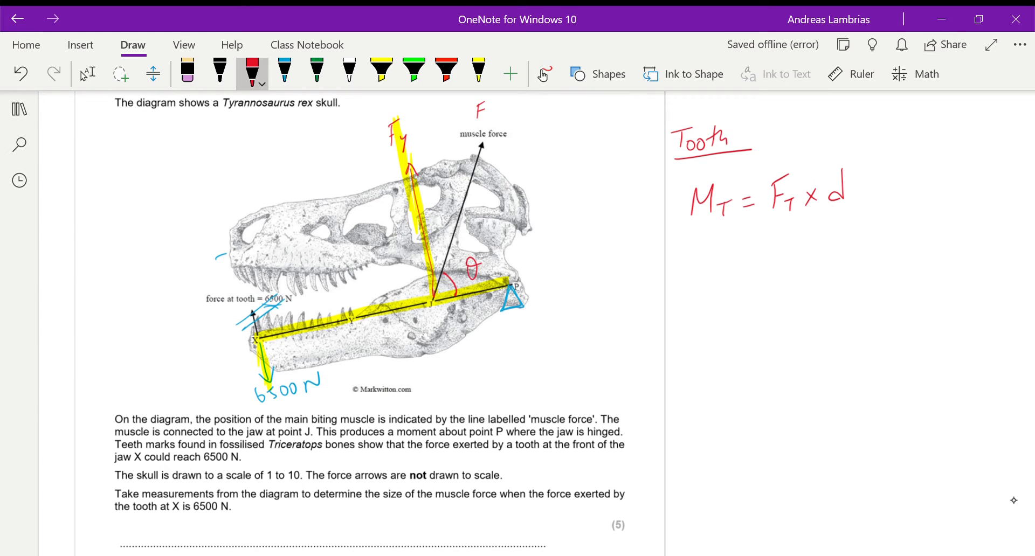
Step: Write the substitution line M_T = 6500 × 0,08 using the tooth's measured distance
drag(690, 257, 746, 258)
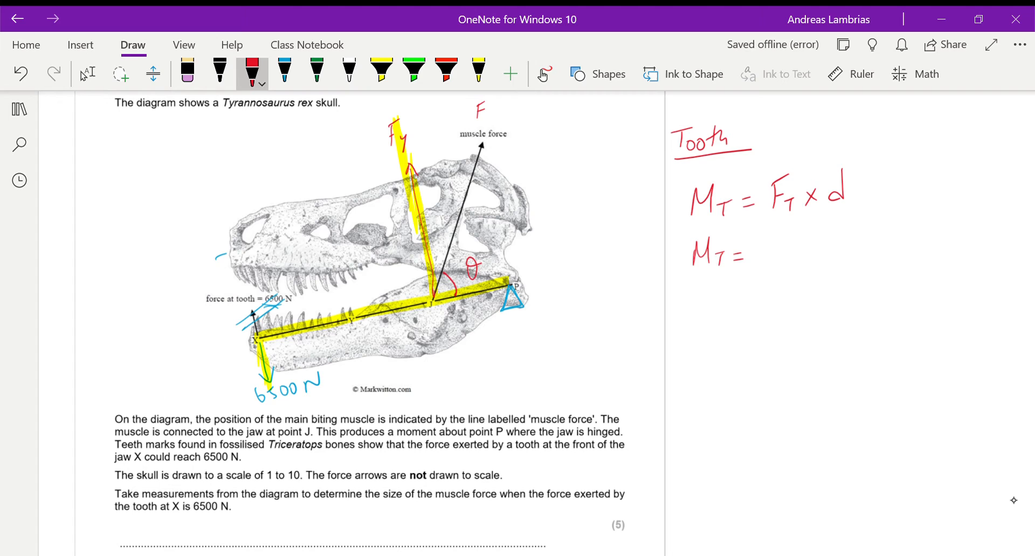
text(6500 x)
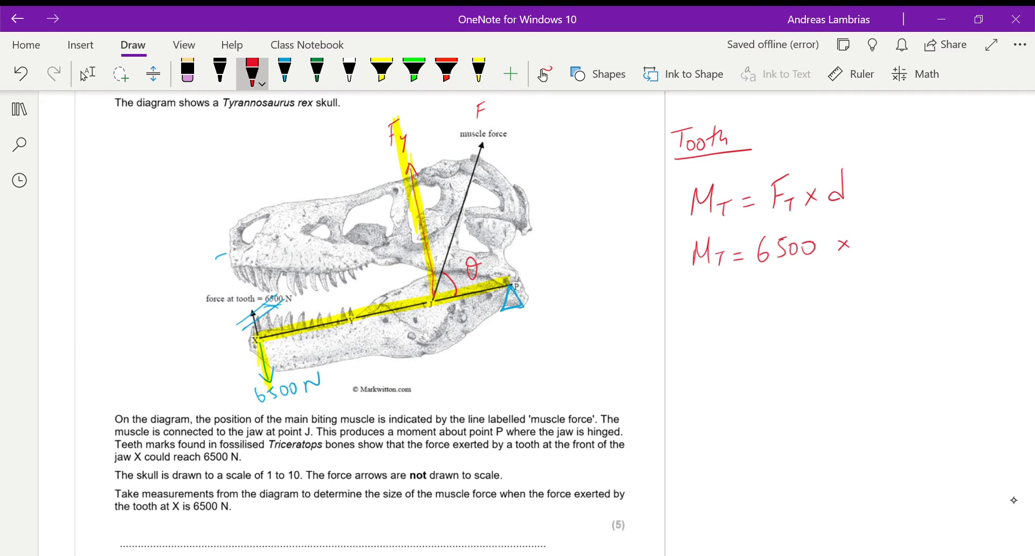
drag(875, 237, 892, 248)
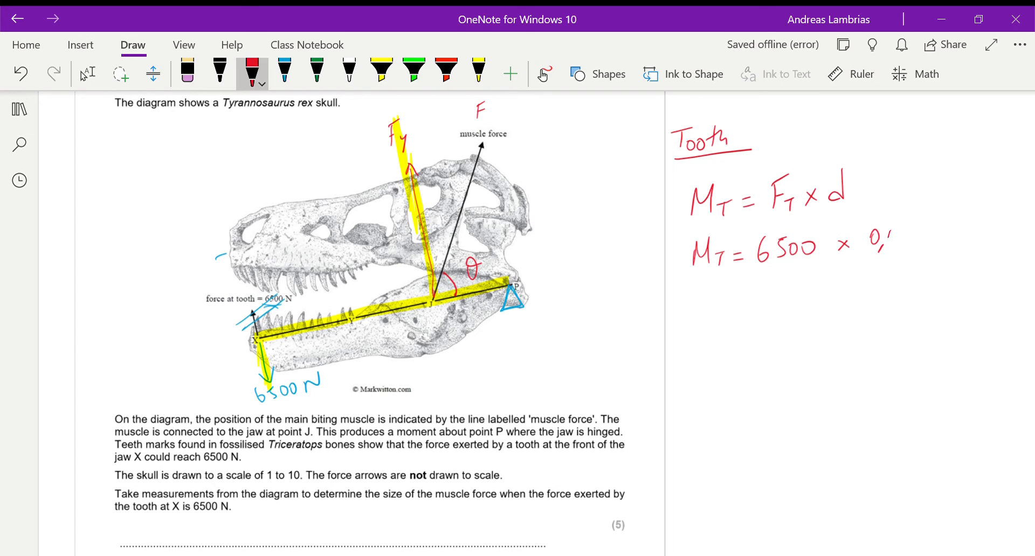
text(08)
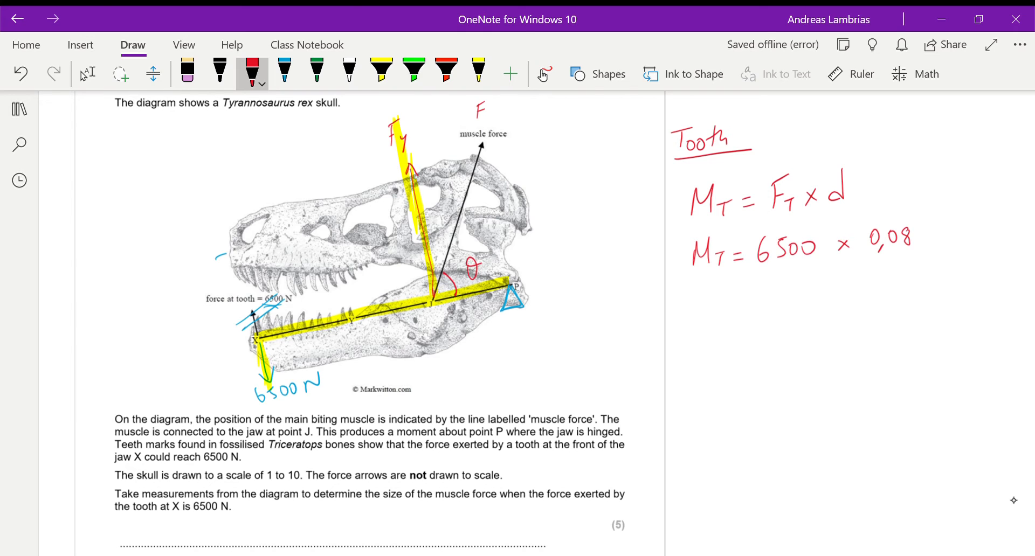
Step: Circle the question's 1 to 10 scale and append ×10, giving M_T = 5200 Nm
drag(258, 473, 304, 478)
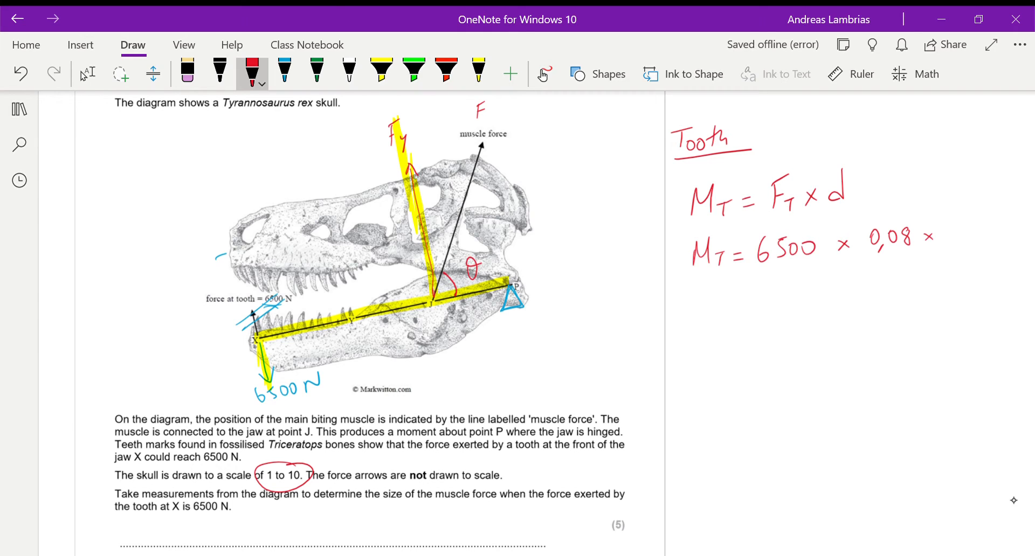
text(x10)
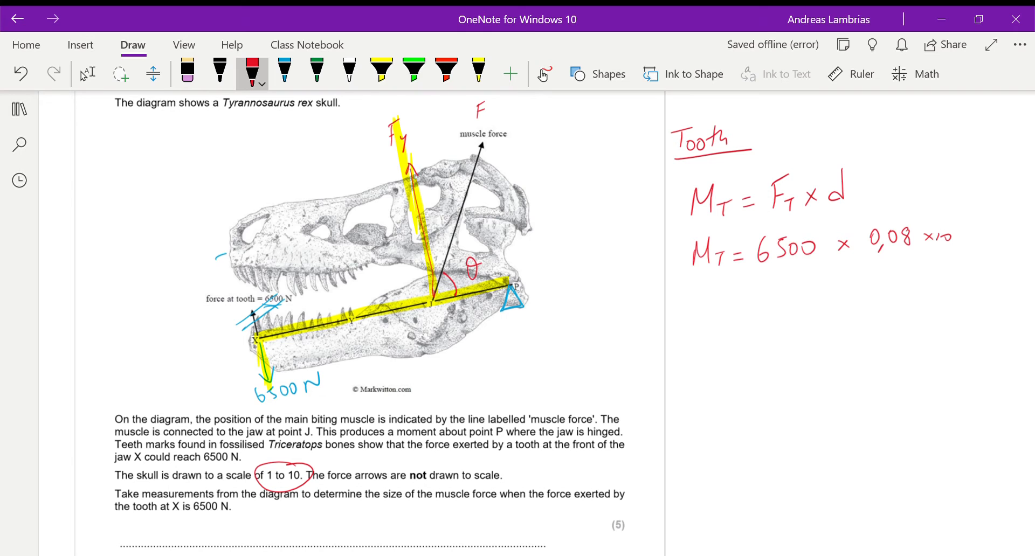
mouse_move(1007, 496)
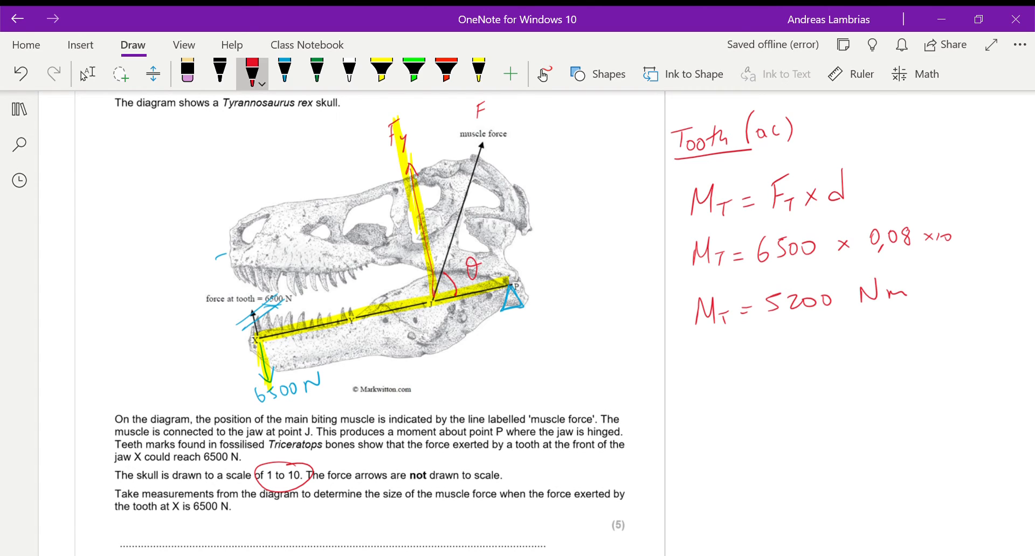
Step: Write an underlined Muscle heading with M_M = Fy × d2, label d1 and d2, and mark the muscle's distance on the jaw
drag(686, 389, 700, 373)
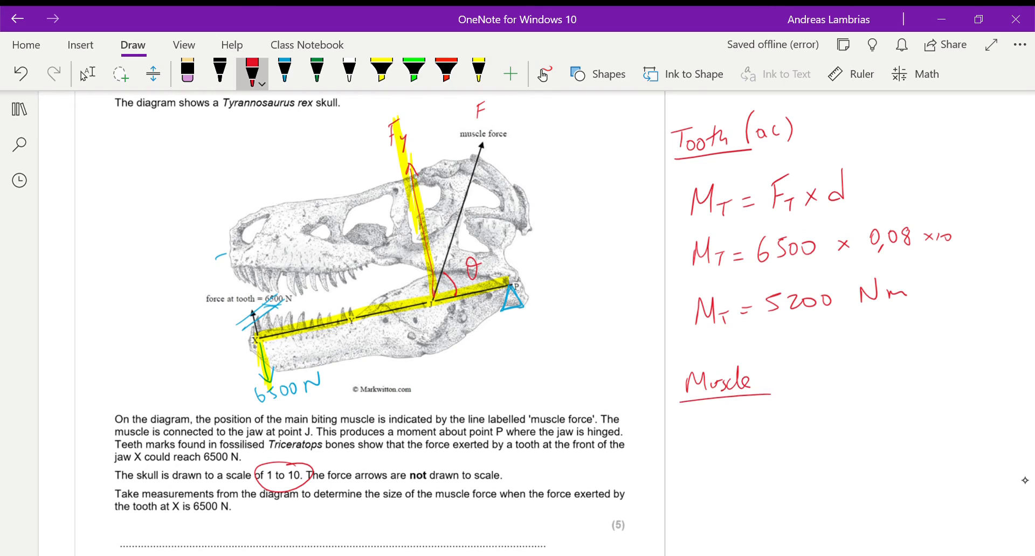
drag(700, 426, 699, 452)
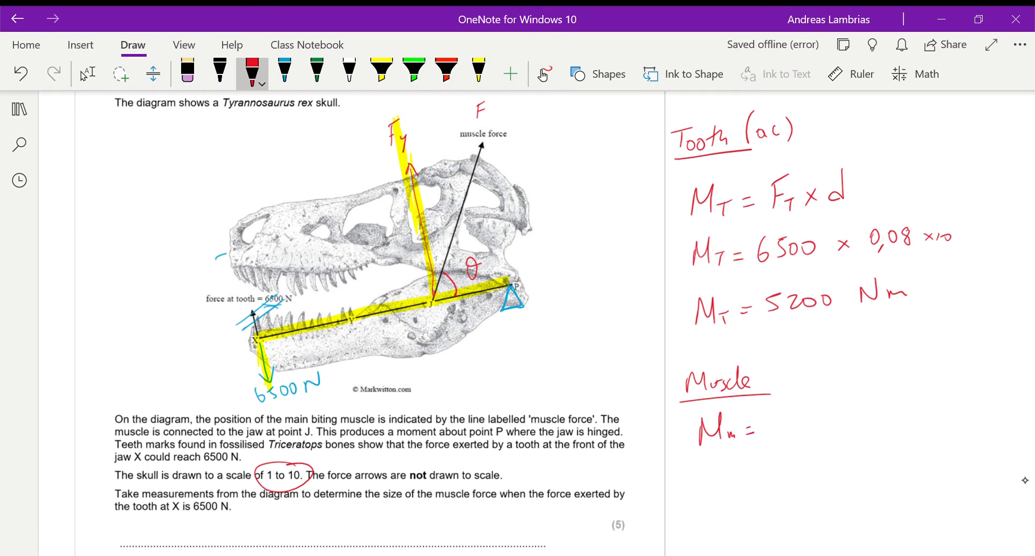
text(Fy)
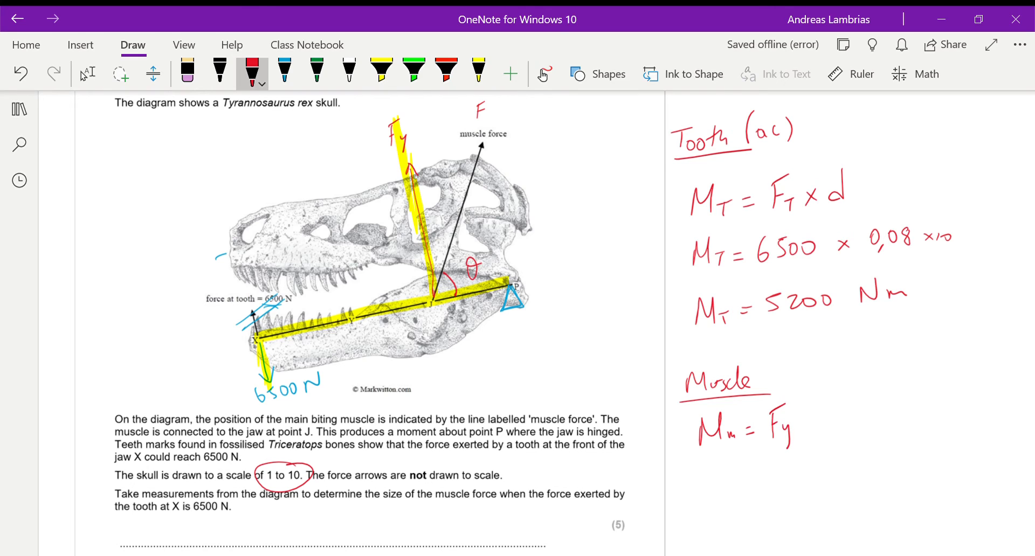
drag(796, 422, 815, 433)
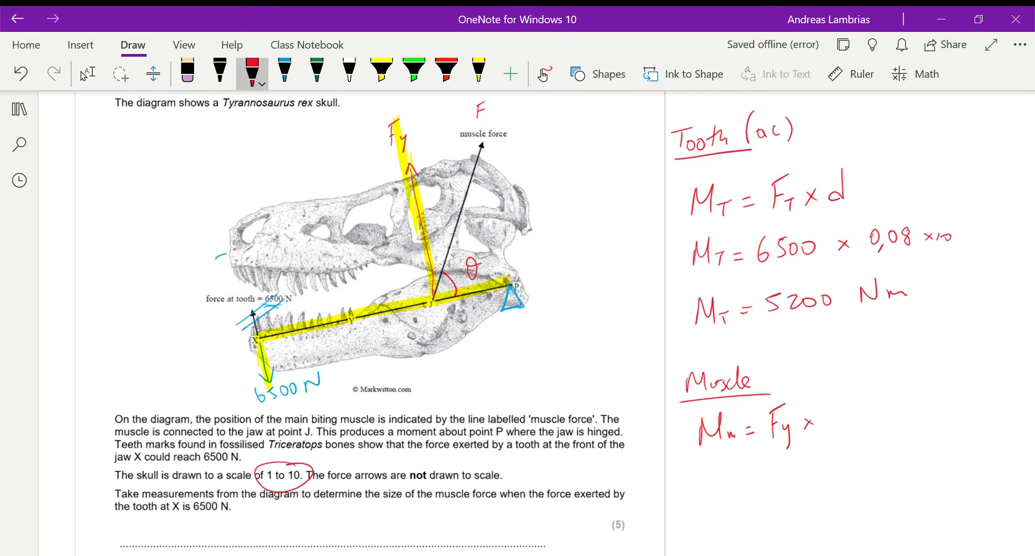
drag(818, 435, 831, 423)
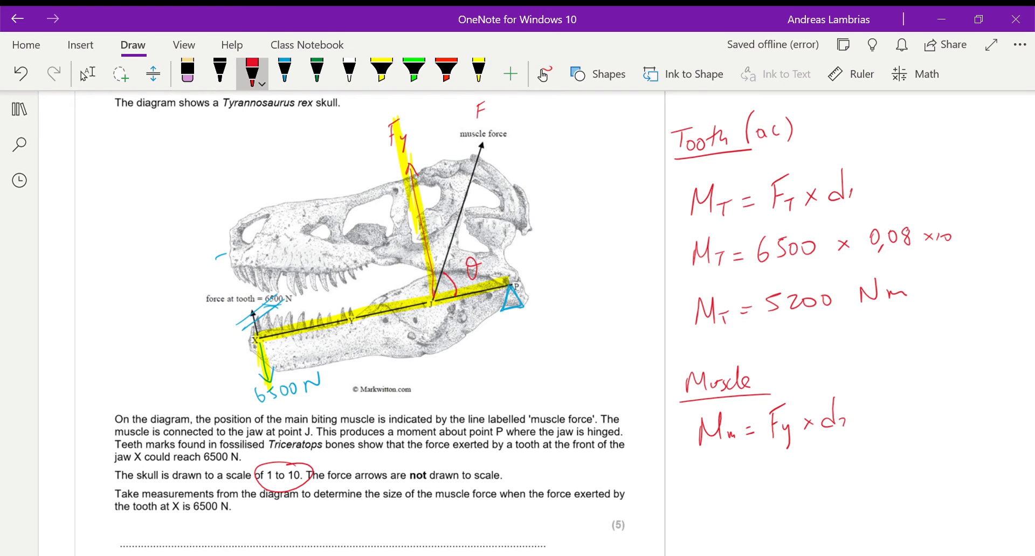
drag(446, 364, 531, 330)
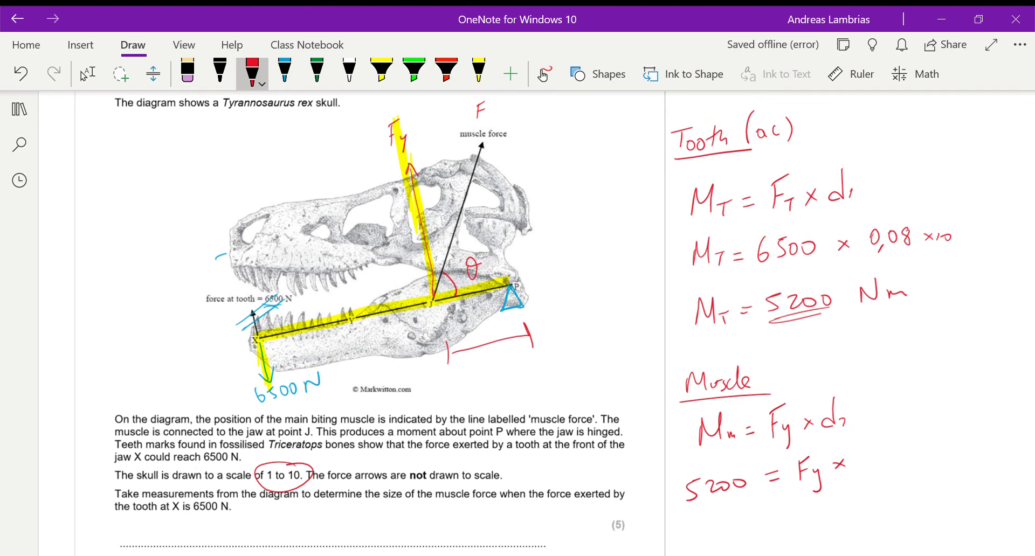
Step: Complete 5200 = Fy × 0,025 ×10 and solve for Fy = 20 800 N
click(850, 74)
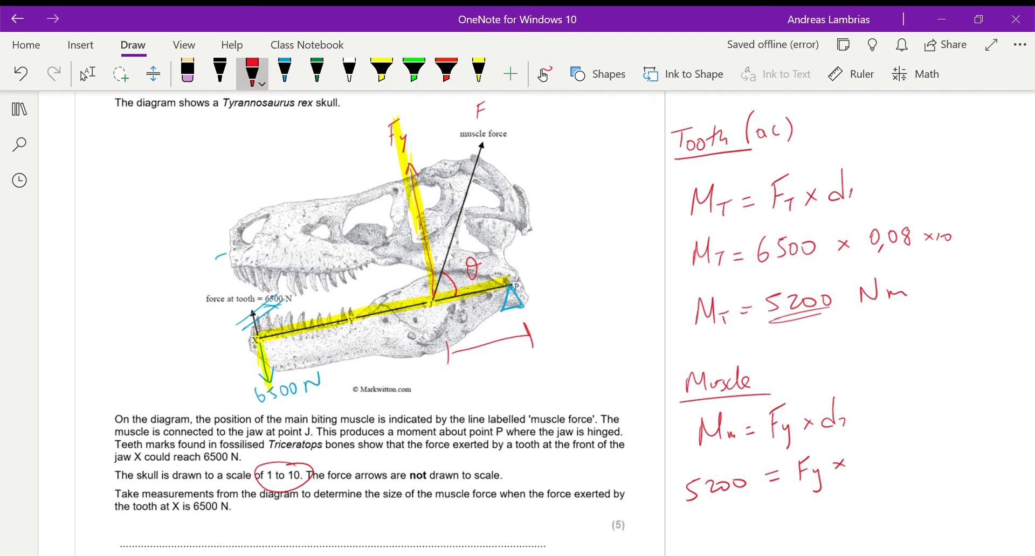
text(0)
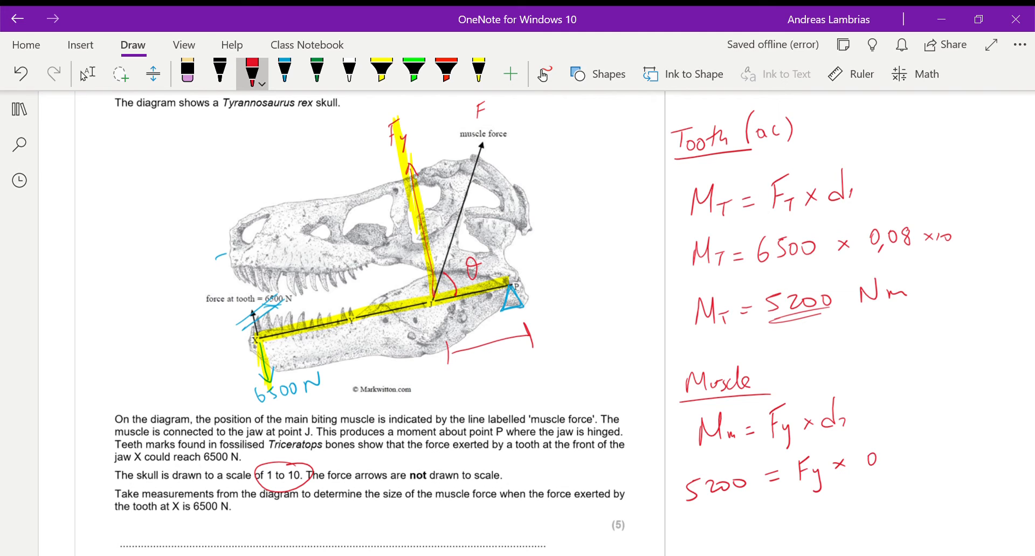
text(0,025 x10)
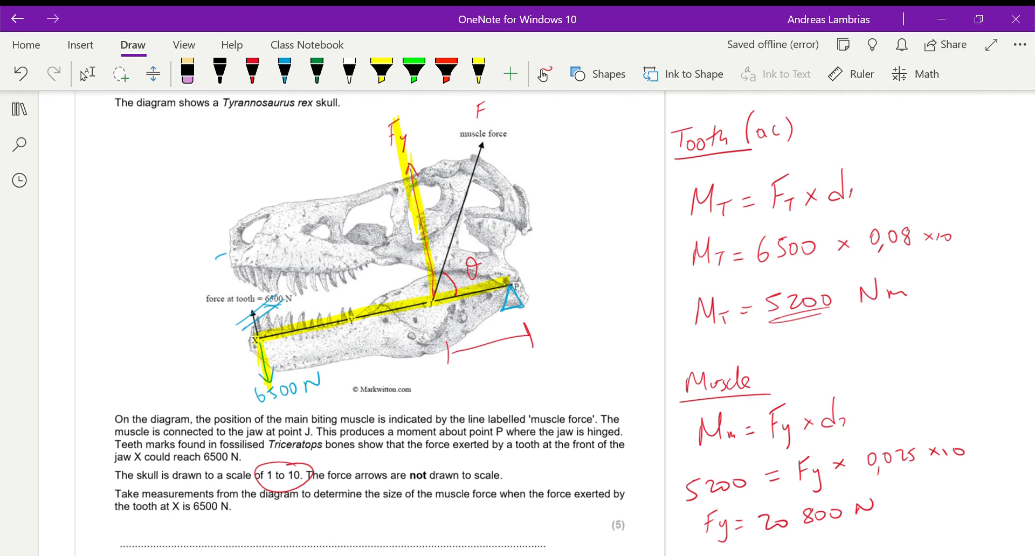
scroll(down, 3)
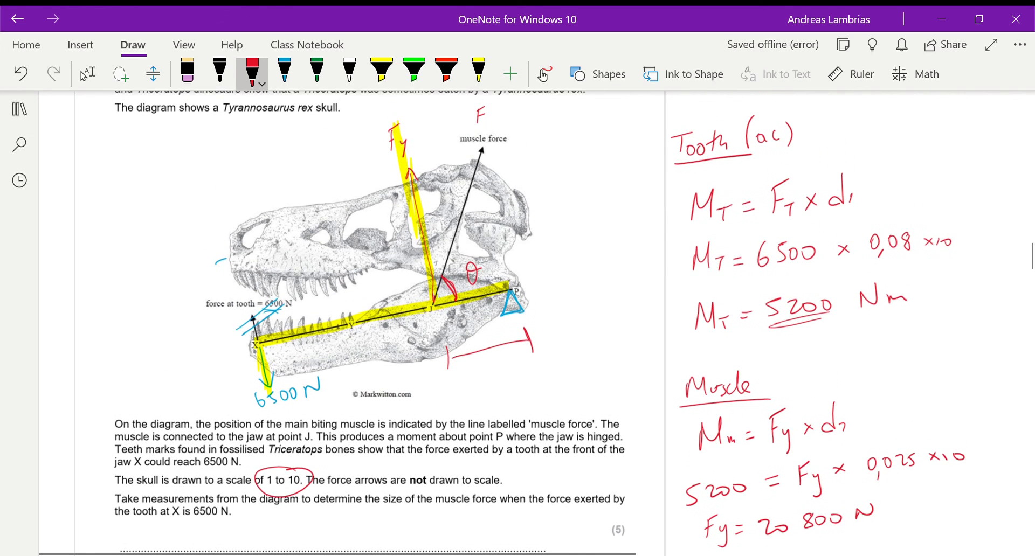
Step: Label θ = 60 on the diagram and write Fy = F × sinθ in red
scroll(down, 3)
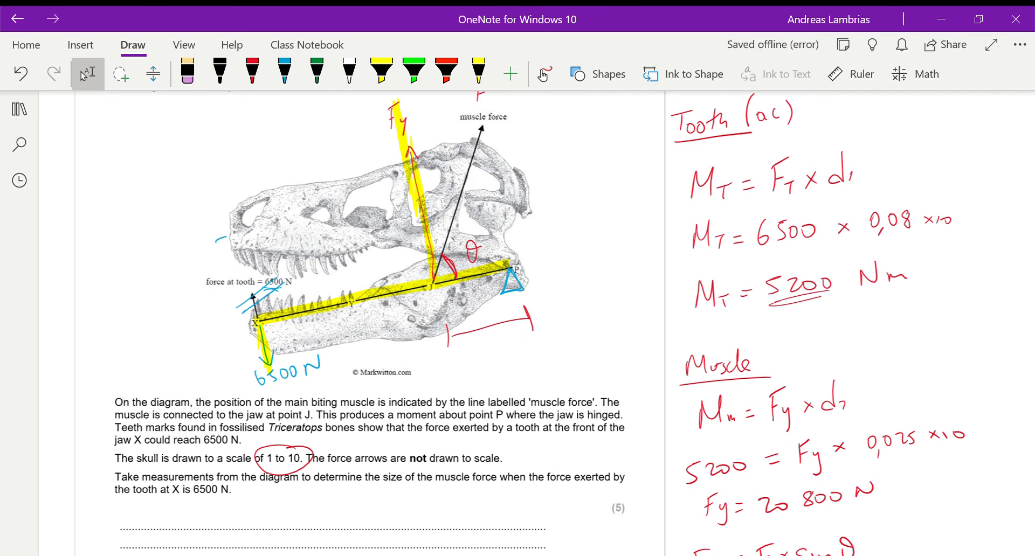
click(851, 73)
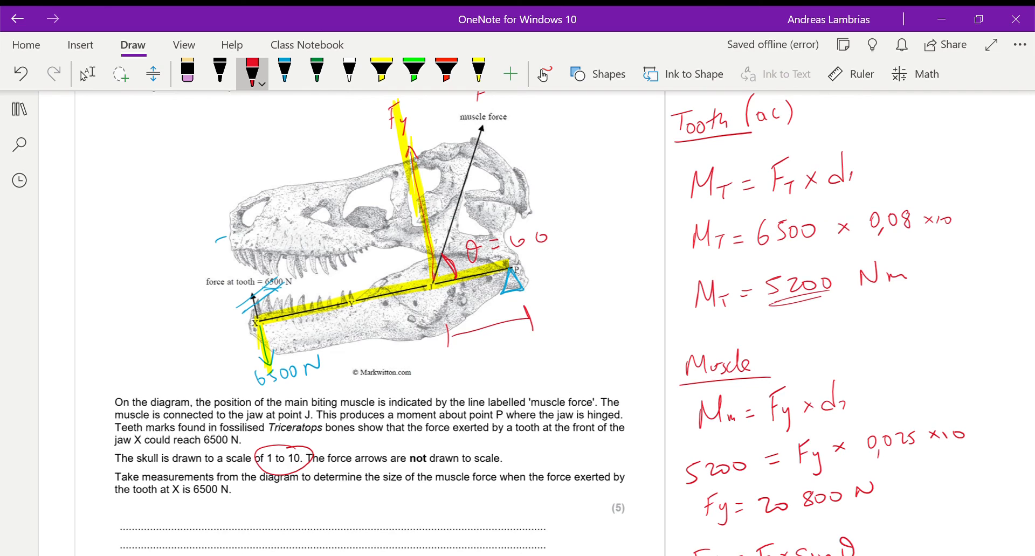
scroll(down, 3)
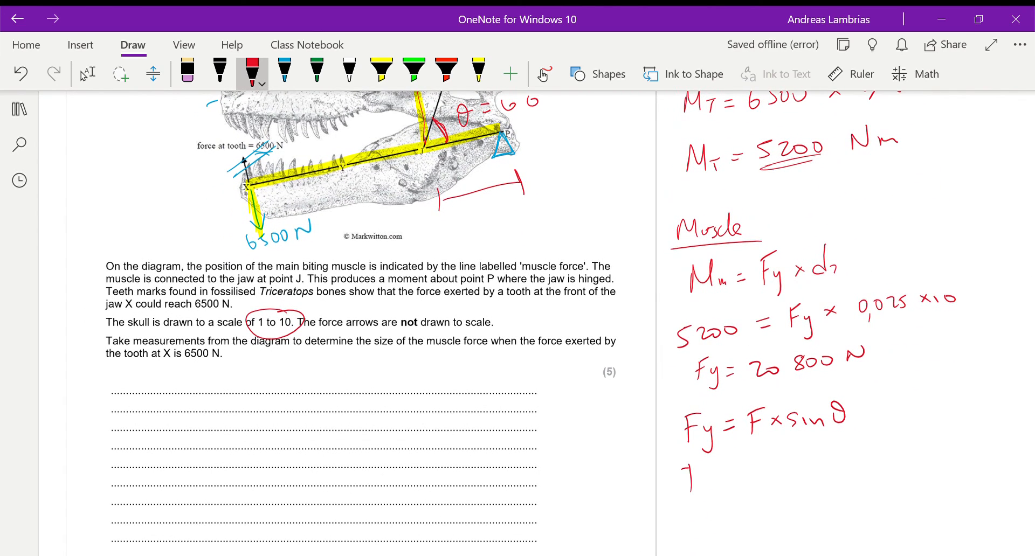
drag(686, 475, 739, 476)
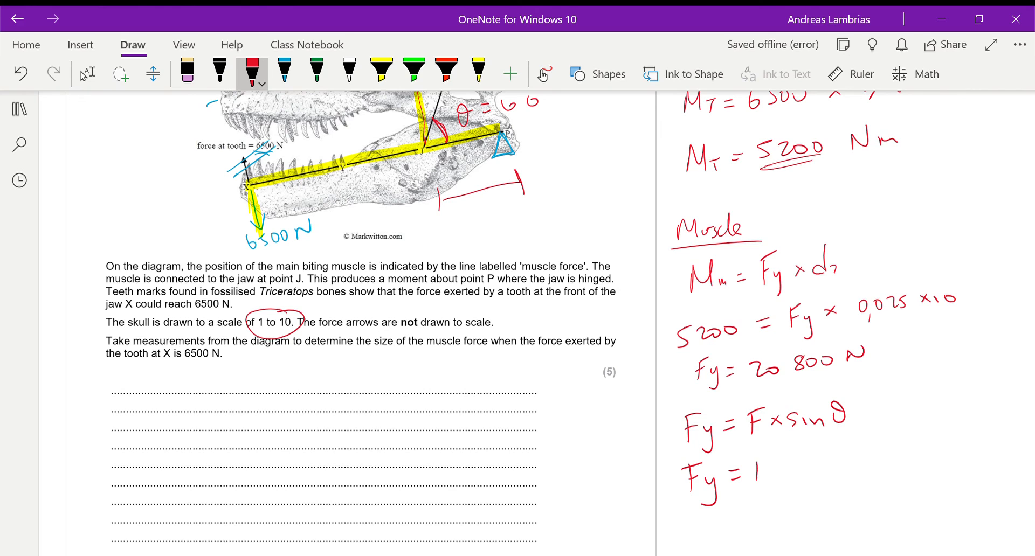
Step: Substitute 20800 = F sin60 and solve for the muscle force F = 24017 N
drag(733, 466, 852, 461)
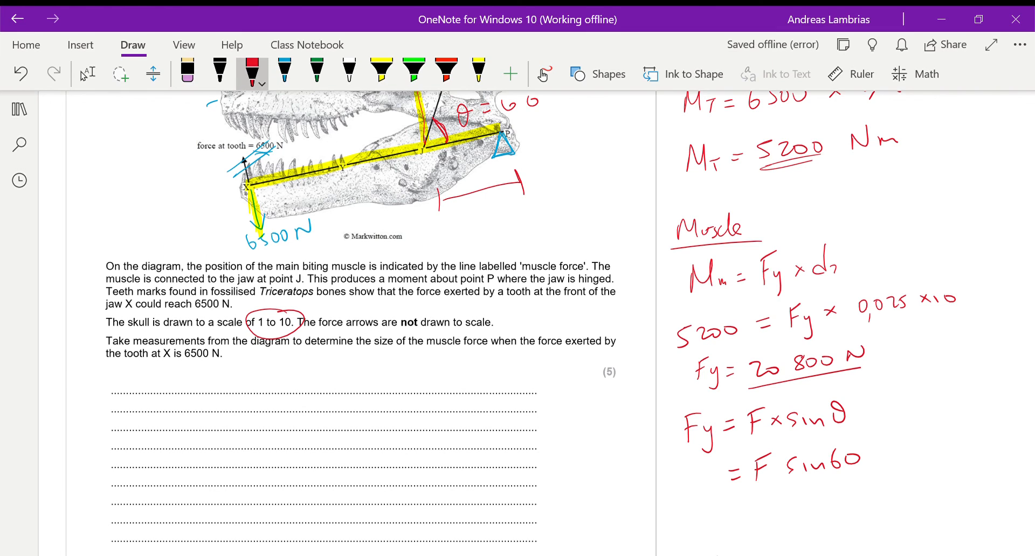
drag(660, 475, 706, 476)
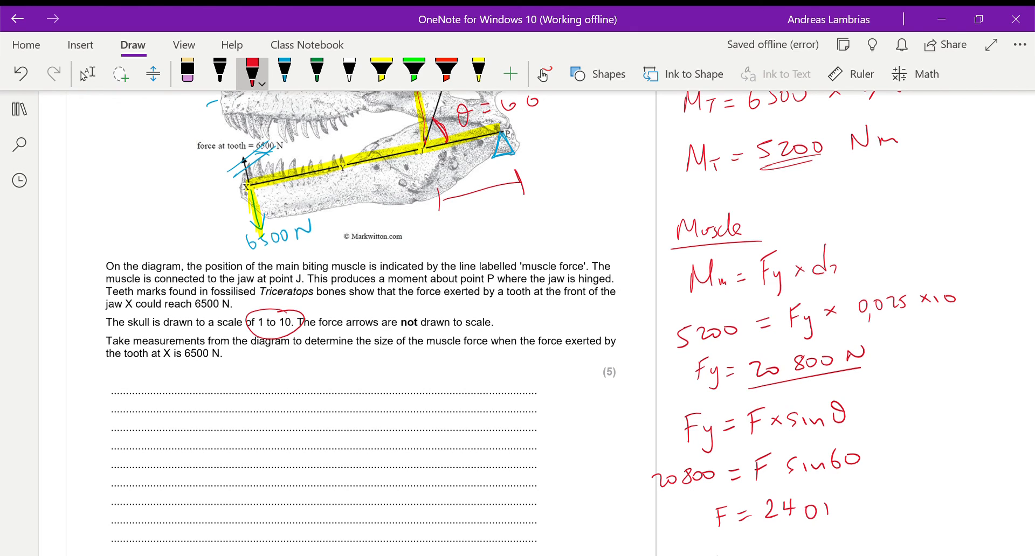
text(17 N)
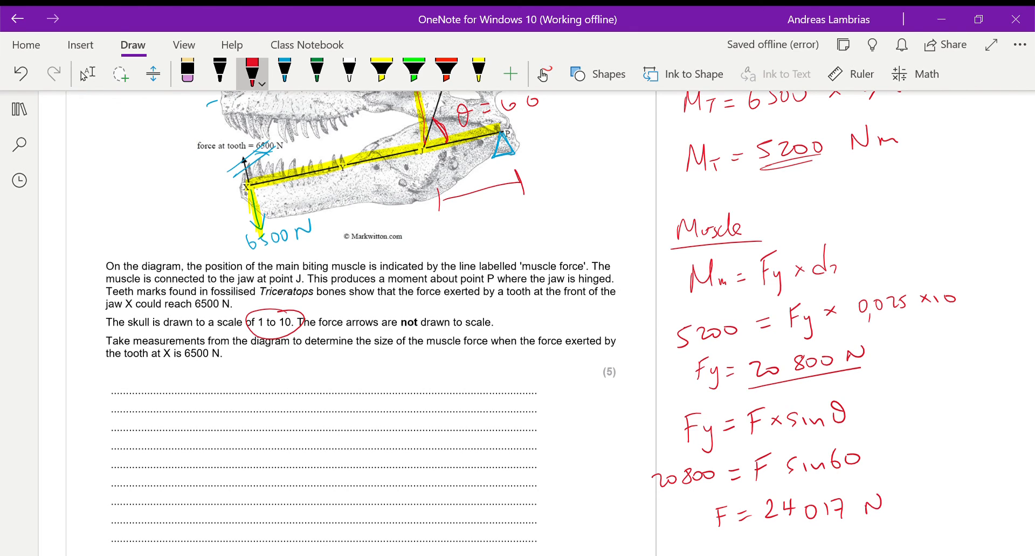